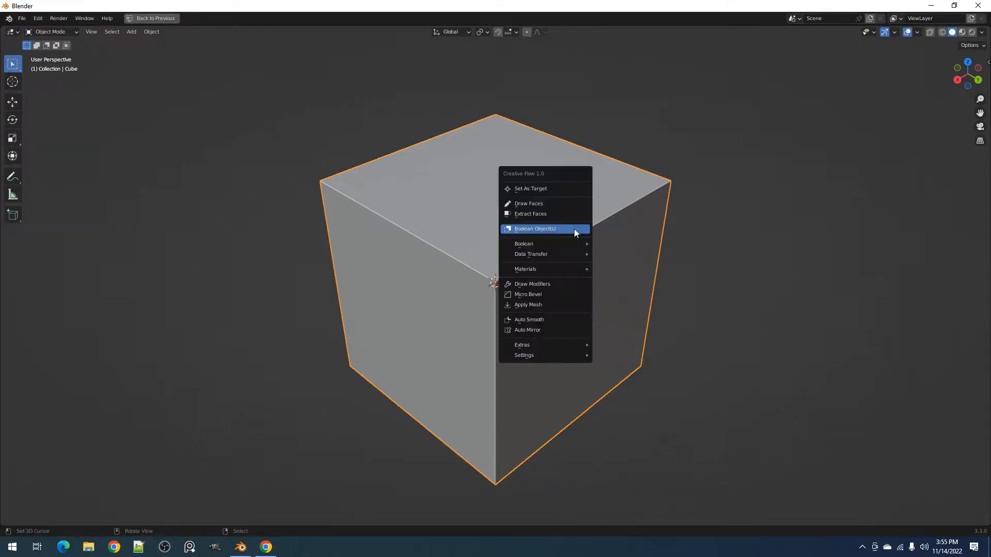
{"action": "mouse_move", "coordinate": [540, 229]}
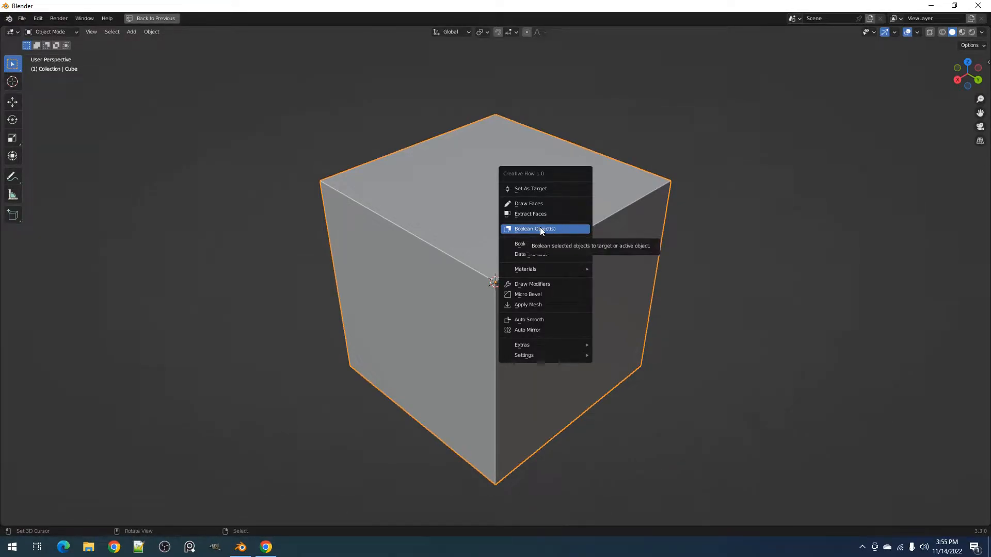
Step: Invoke Boolean Object(s) on the cube, showing Cut, Target and Fast solver options
{"action": "left_click", "coordinate": [534, 229]}
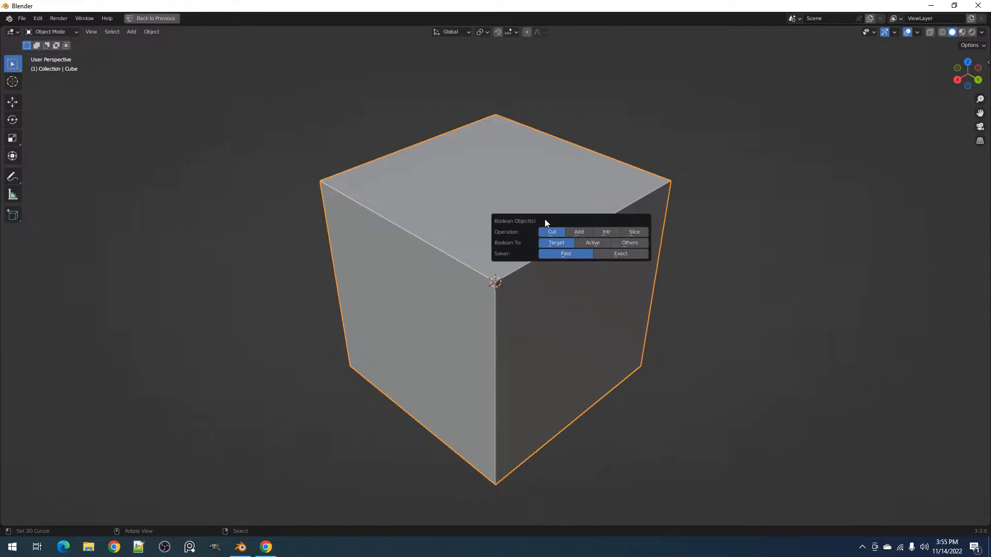
{"action": "mouse_move", "coordinate": [600, 224]}
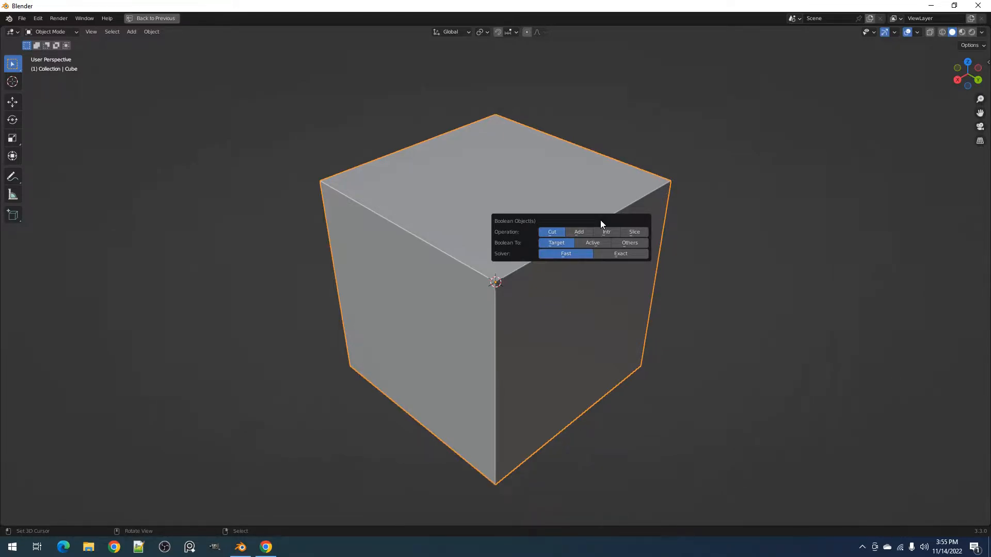
{"action": "mouse_move", "coordinate": [459, 237]}
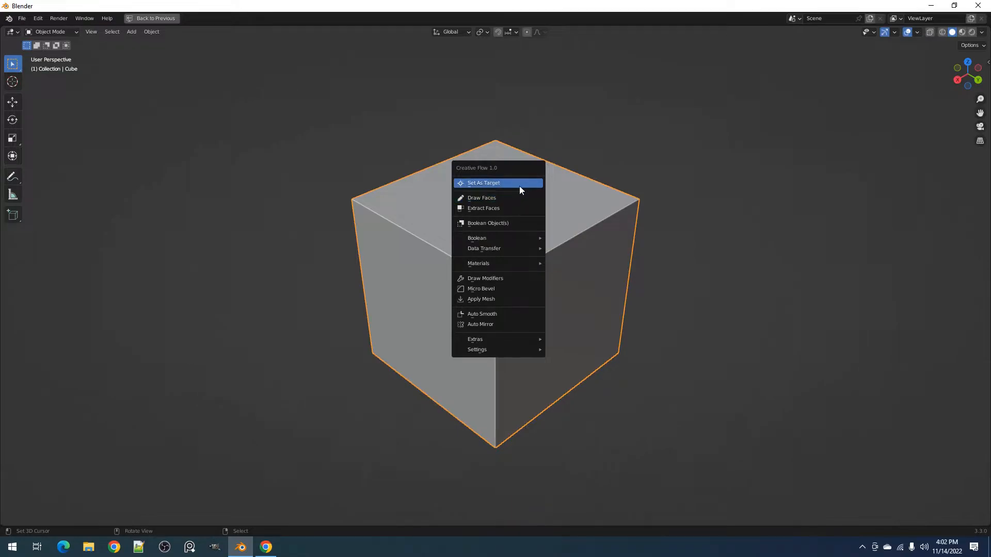
{"action": "mouse_move", "coordinate": [519, 187]}
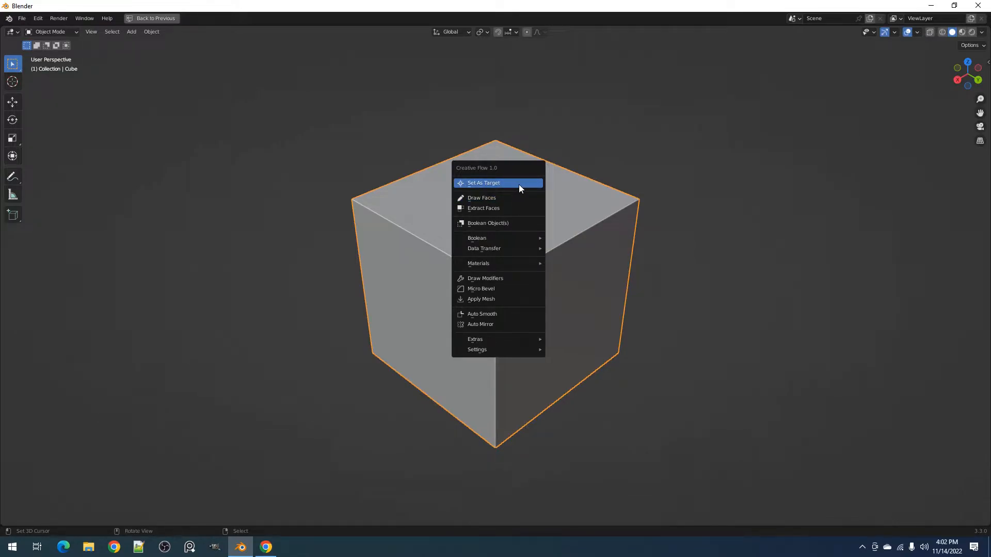
{"action": "mouse_move", "coordinate": [500, 182]}
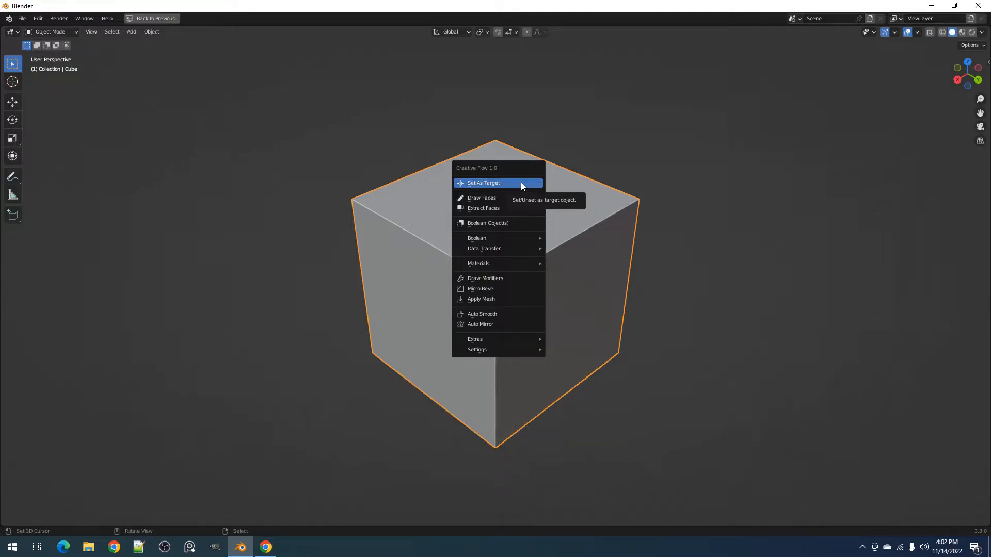
Step: Set the large cube as the Creative Flow target, confirming the menu now offers Unset As Target
{"action": "left_click", "coordinate": [483, 183]}
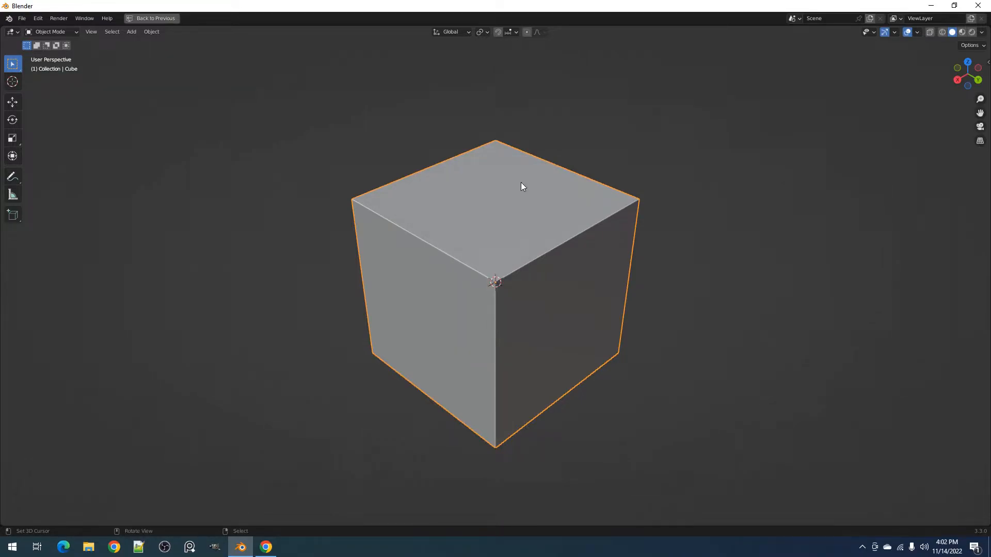
{"action": "right_click", "coordinate": [521, 187]}
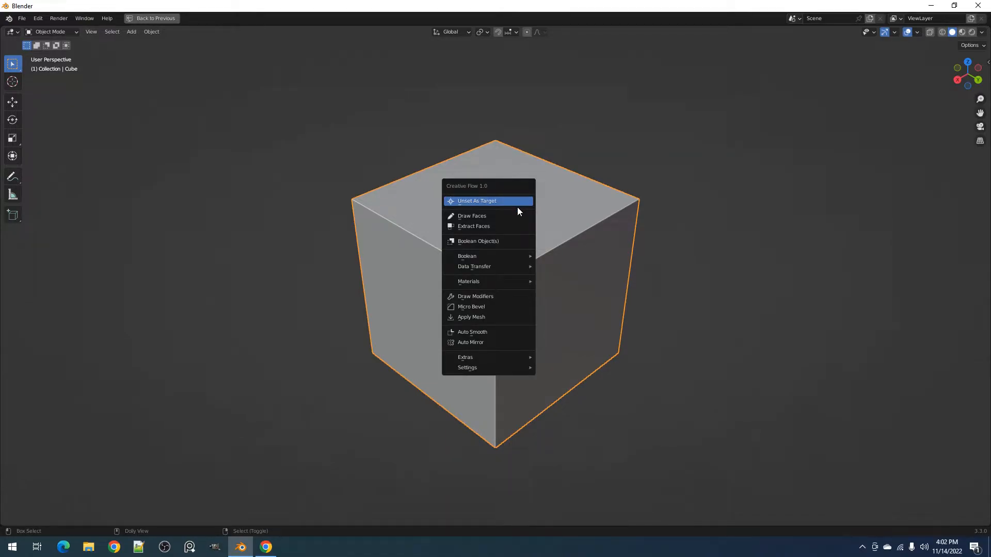
{"action": "mouse_move", "coordinate": [499, 216]}
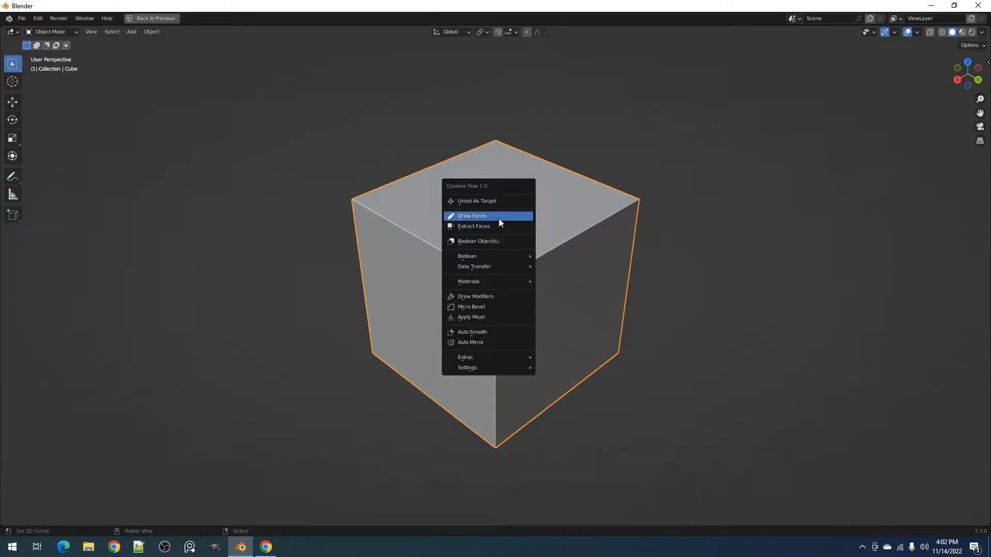
{"action": "left_click", "coordinate": [472, 216]}
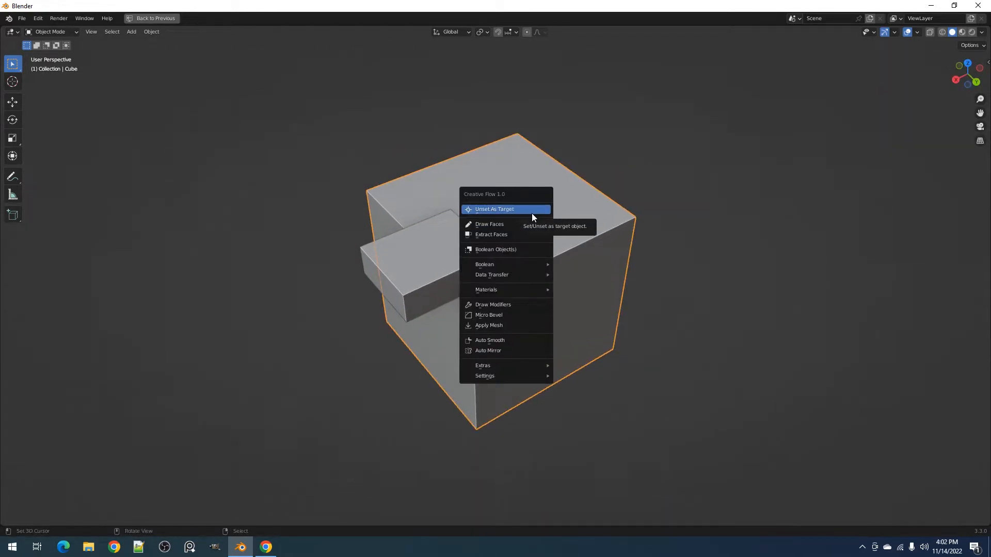
{"action": "left_click", "coordinate": [491, 234]}
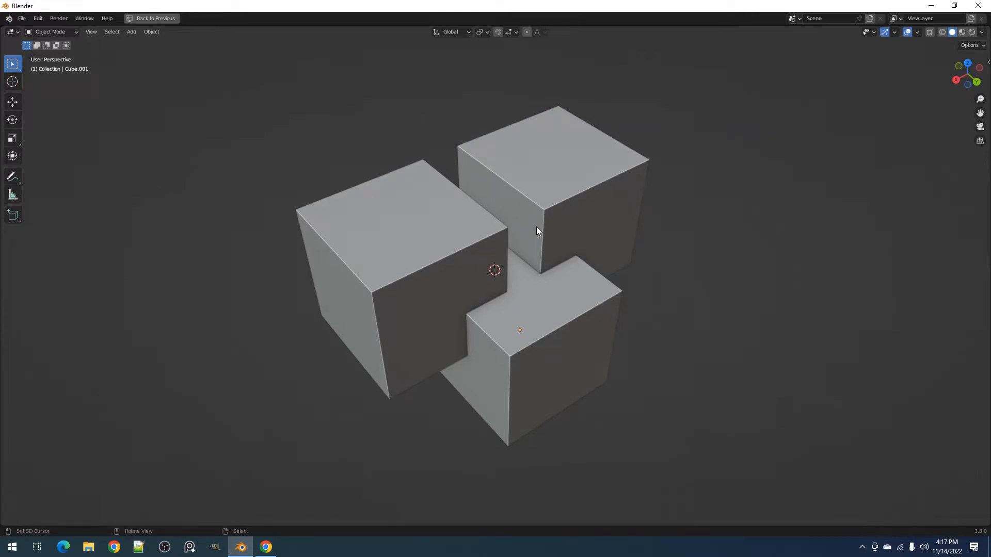
{"action": "mouse_move", "coordinate": [443, 246]}
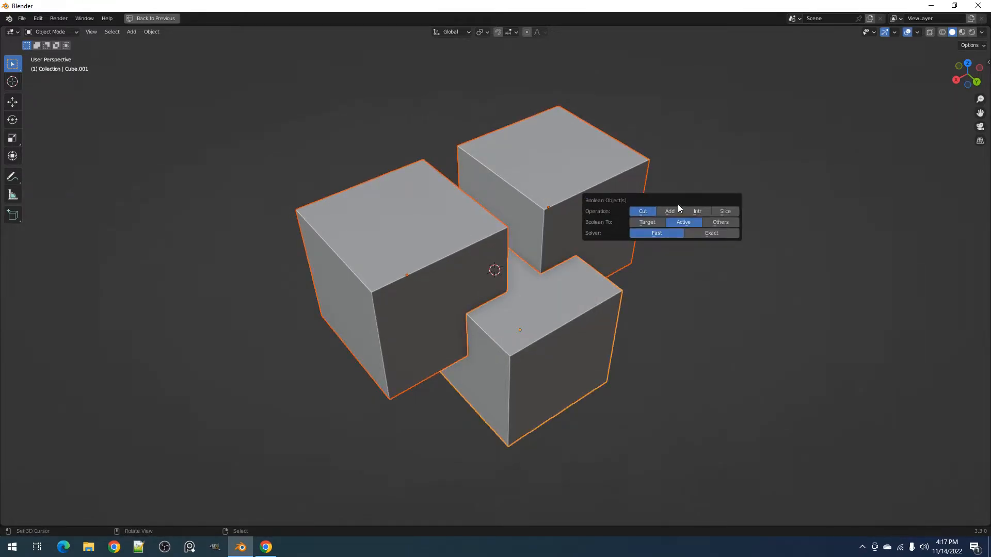
{"action": "mouse_move", "coordinate": [683, 222]}
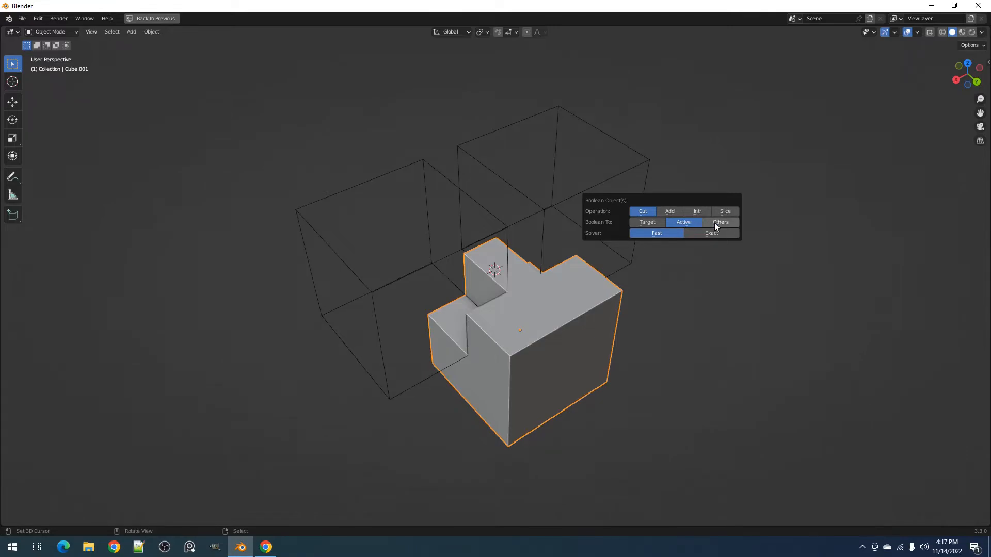
Step: Switch the cut's Boolean To mode to Others, then Target, ending with a 'Target not found' warning
{"action": "left_click", "coordinate": [719, 222]}
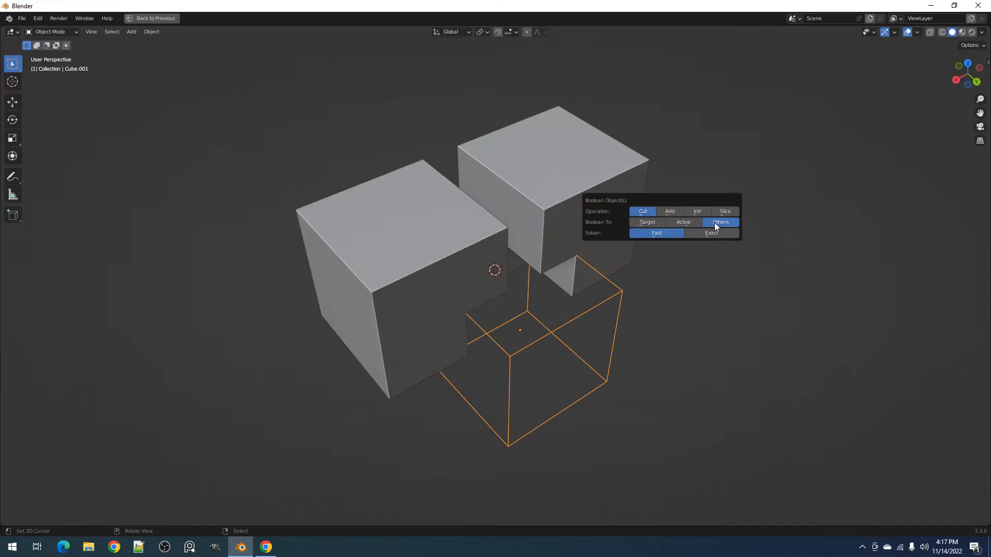
{"action": "left_click", "coordinate": [646, 222]}
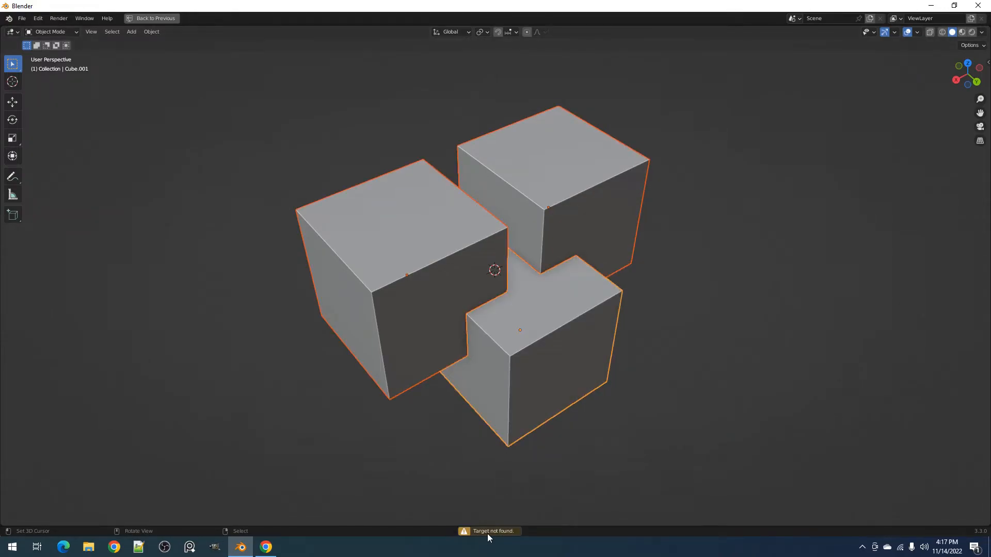
{"action": "mouse_move", "coordinate": [592, 382]}
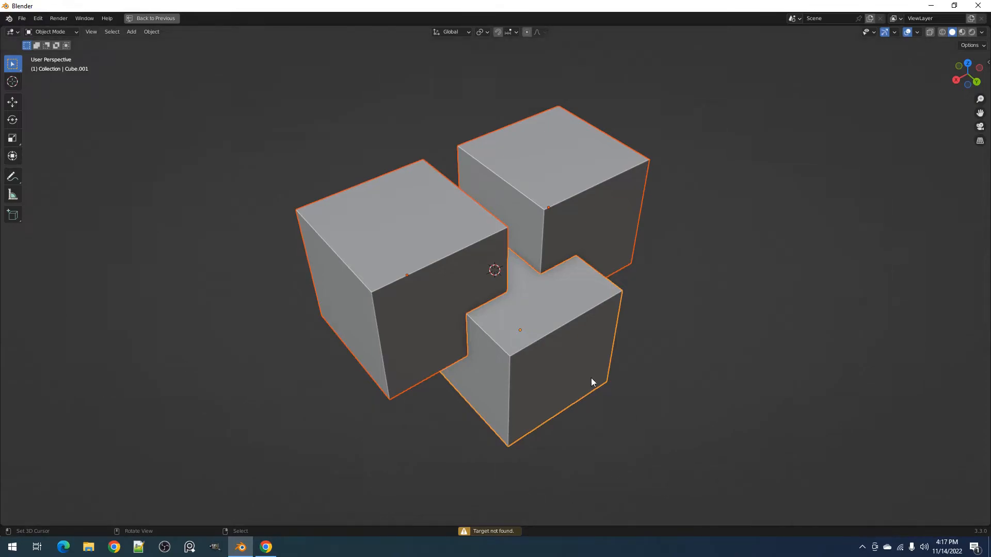
Step: Dismiss the result and reduce the scene to a single plain cube
{"action": "left_click", "coordinate": [571, 315]}
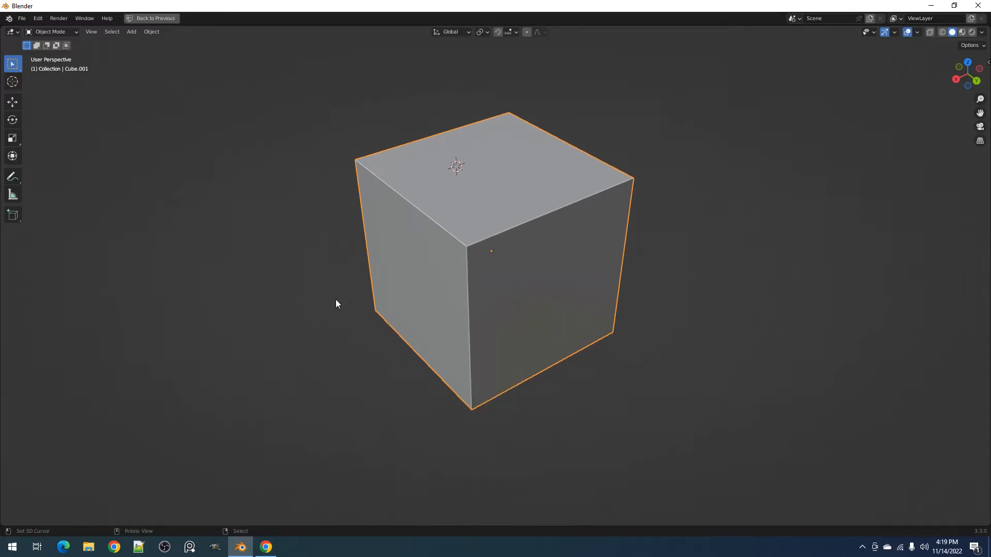
Step: Add a small cube via Mesh > Cube and cut a corner notch into the large target cube
{"action": "left_click", "coordinate": [131, 32]}
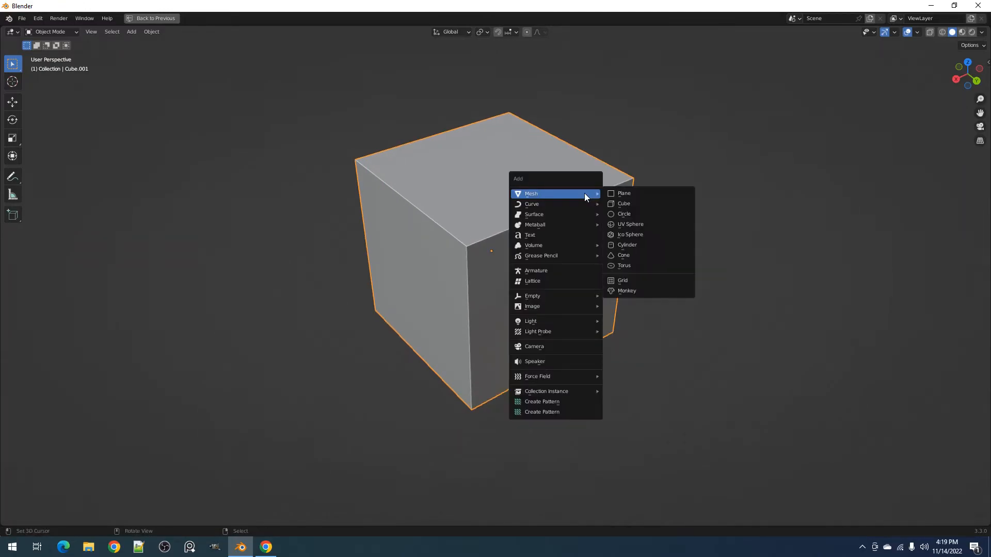
{"action": "left_click", "coordinate": [623, 203]}
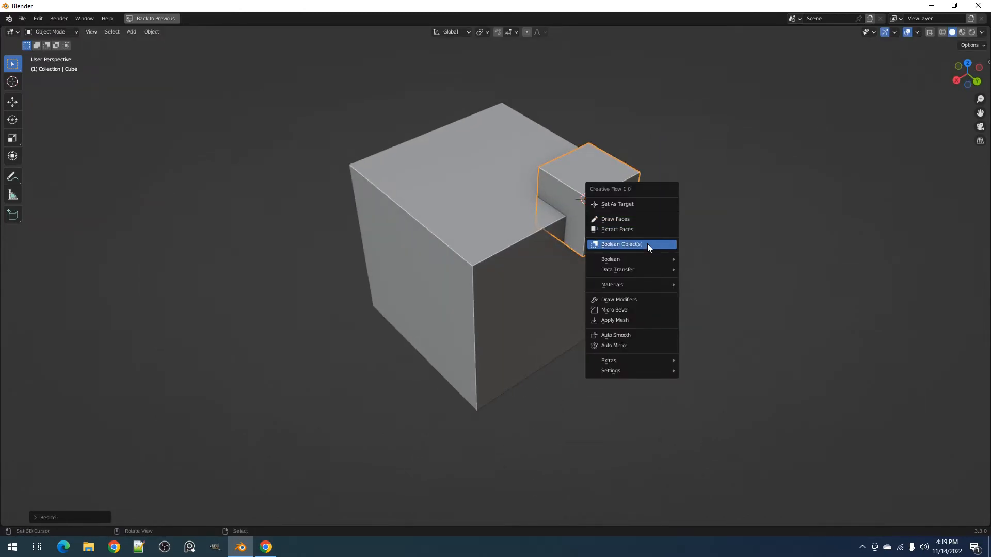
{"action": "left_click", "coordinate": [621, 245]}
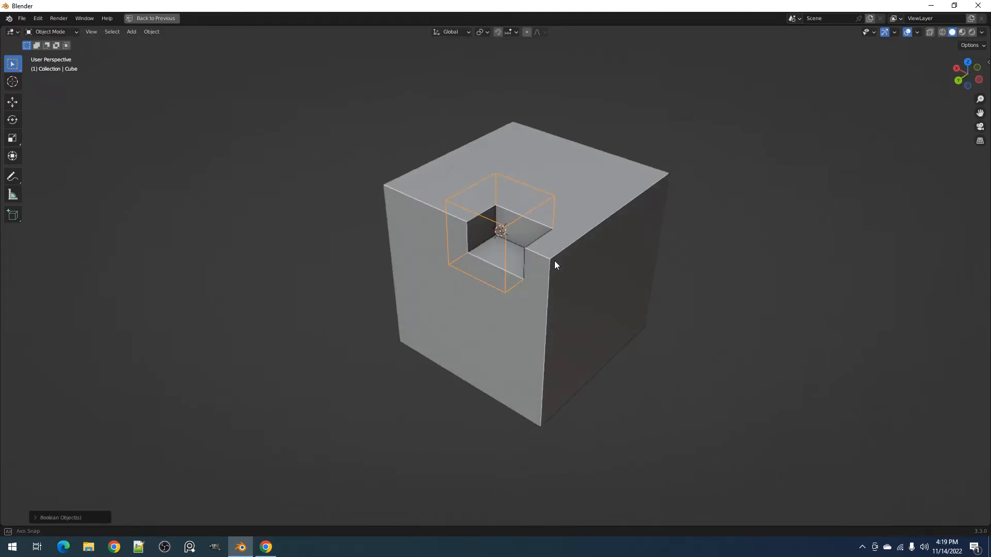
{"action": "left_click_drag", "start_coordinate": [557, 266], "coordinate": [637, 307]}
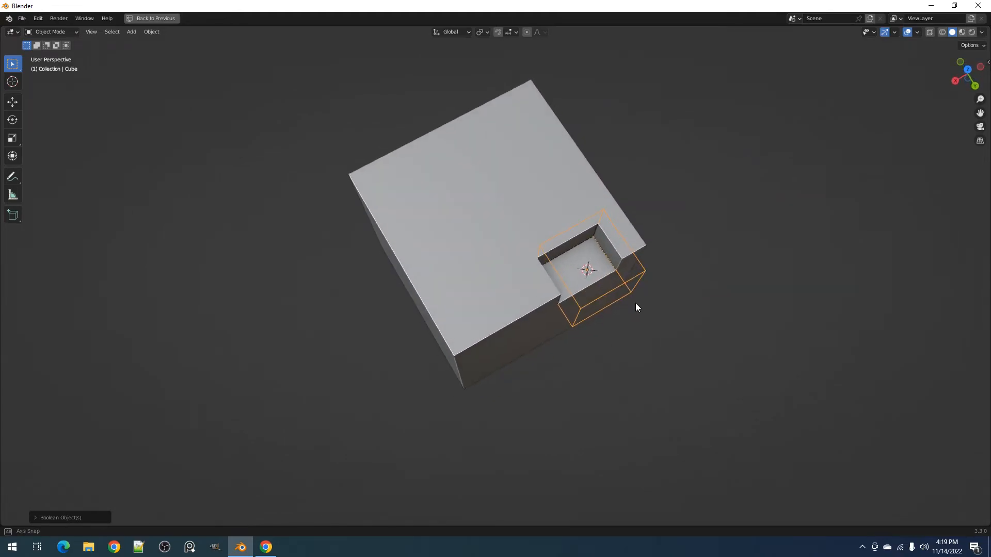
Step: Check the notch in Edit Mode, then cut a second small cube into the large cube
{"action": "key", "text": "Tab"}
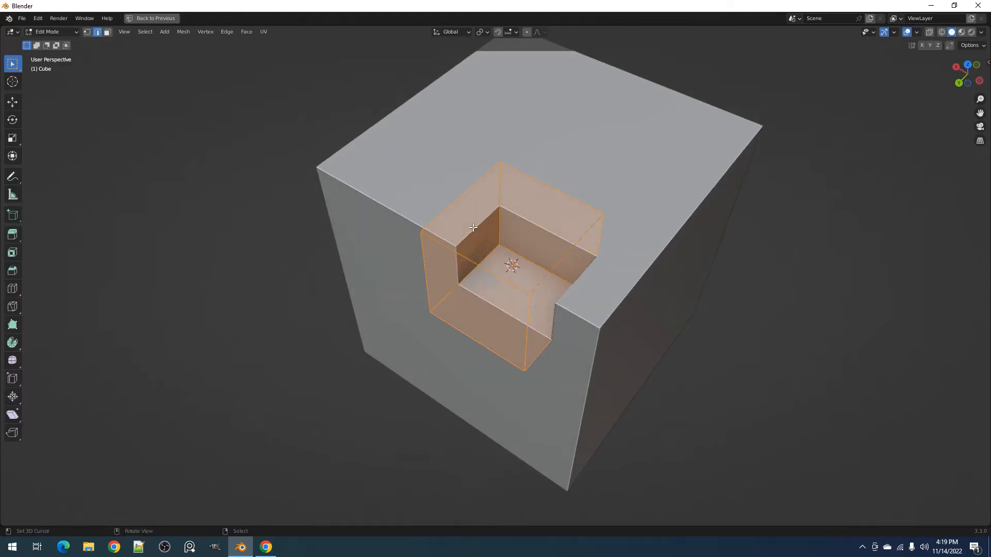
{"action": "key", "text": "Tab"}
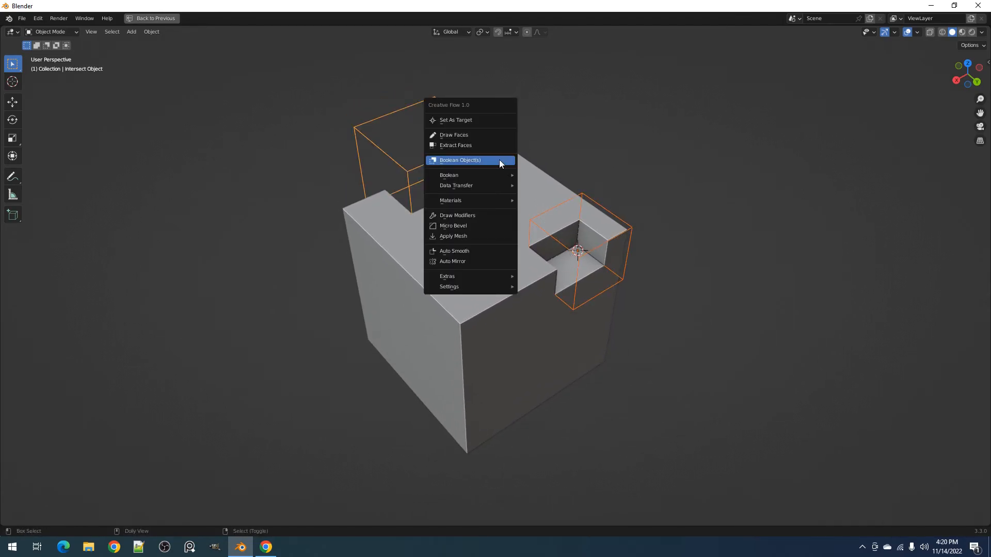
{"action": "left_click", "coordinate": [459, 160]}
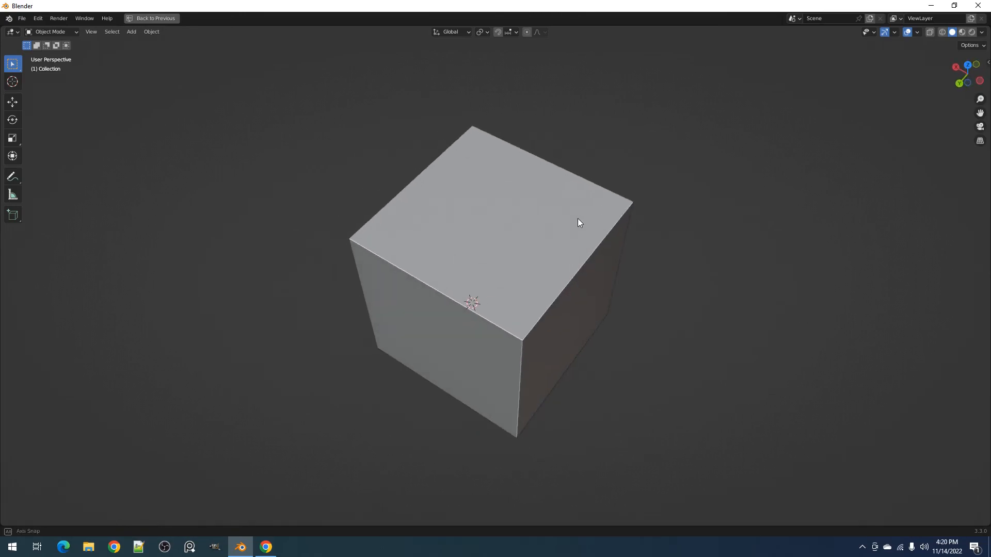
Step: Box-select the plain cube and run Boolean Object(s), showing Cut, Target and Fast options
{"action": "left_click_drag", "start_coordinate": [580, 223], "coordinate": [644, 242]}
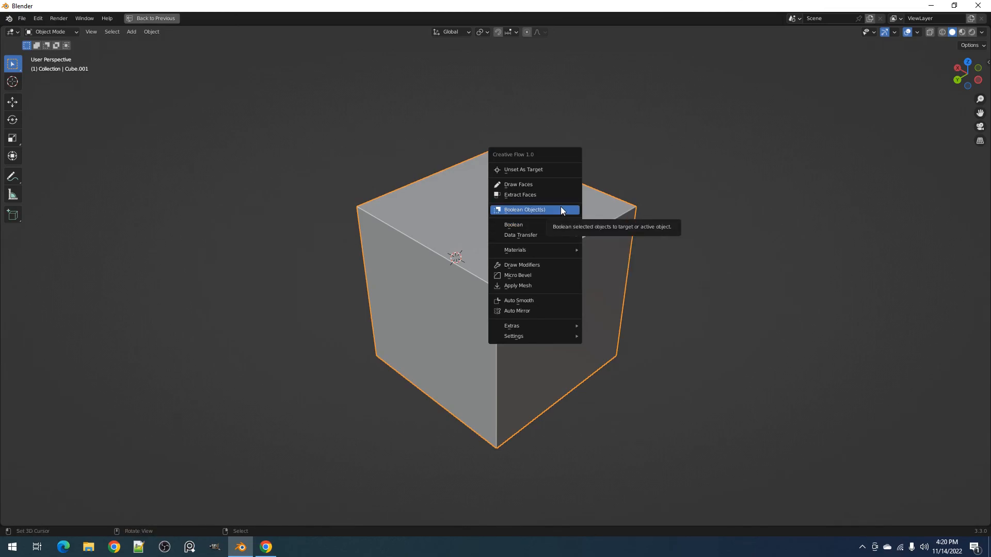
{"action": "left_click", "coordinate": [524, 210]}
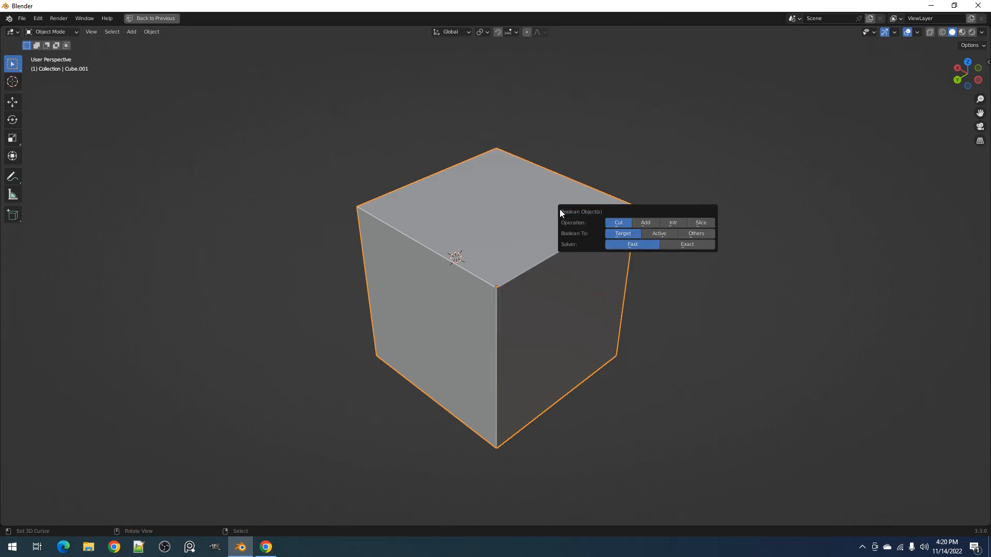